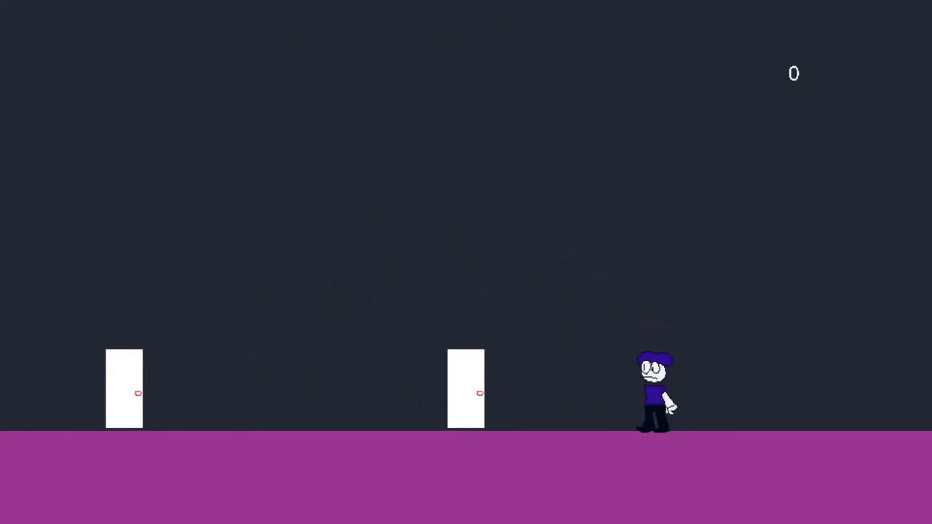
key("space")
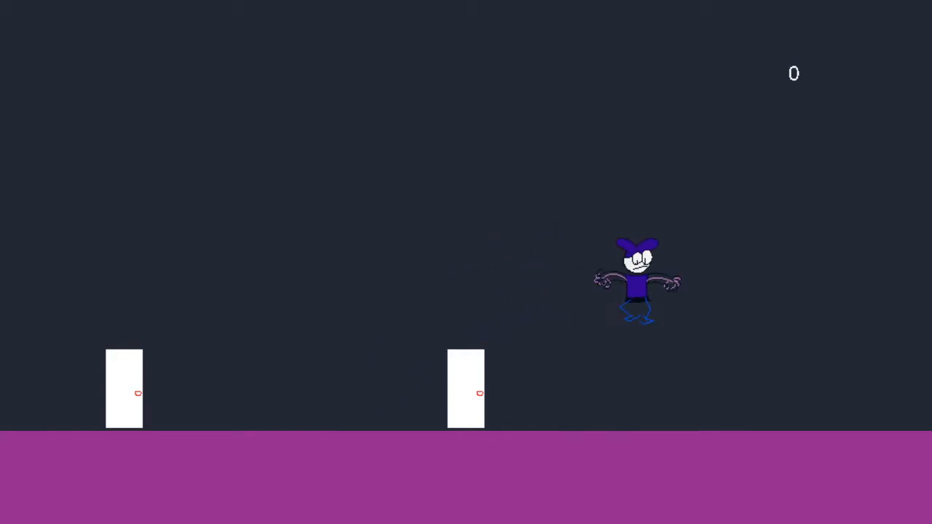